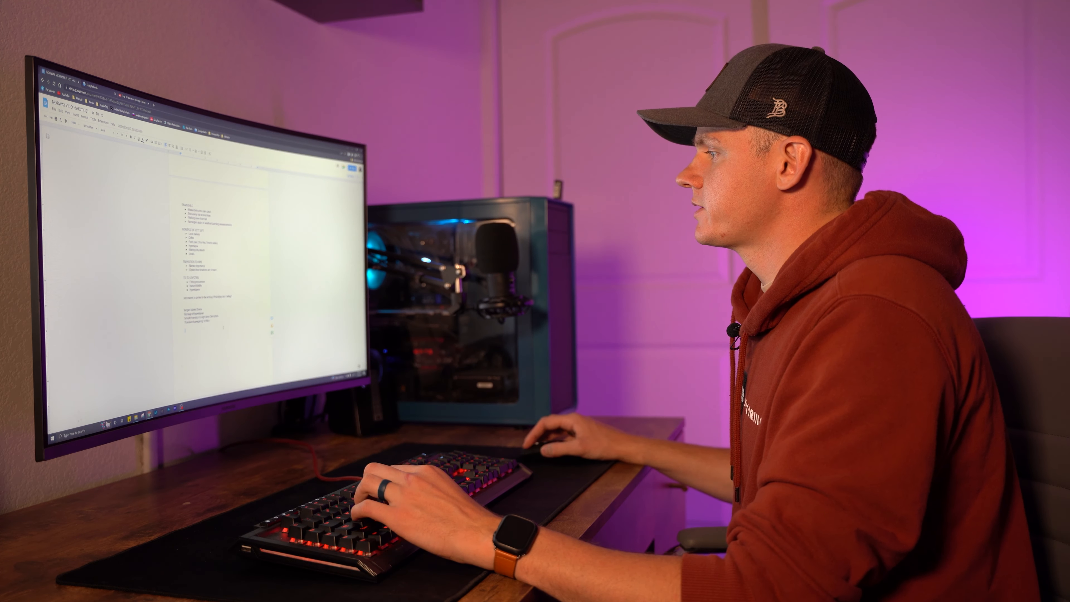
# - Add a 'Best places to visit' heading line below the existing lists in the shooting plan
pyautogui.write('Best places to vis')
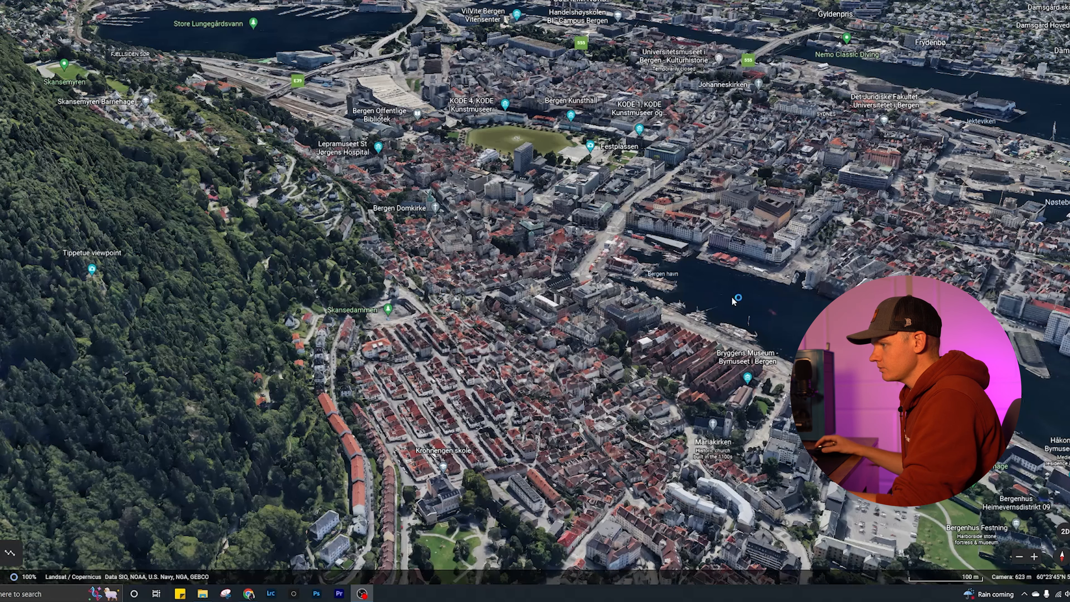
# - Launch Adobe Premiere Pro from the taskbar over the Bergen 3D view
pyautogui.click(362, 593)
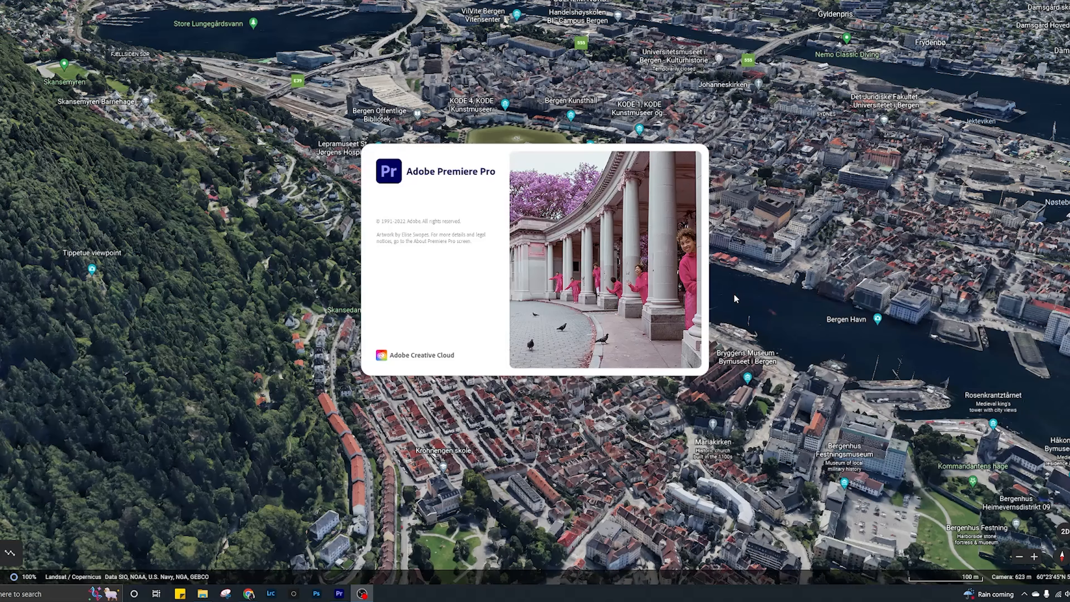